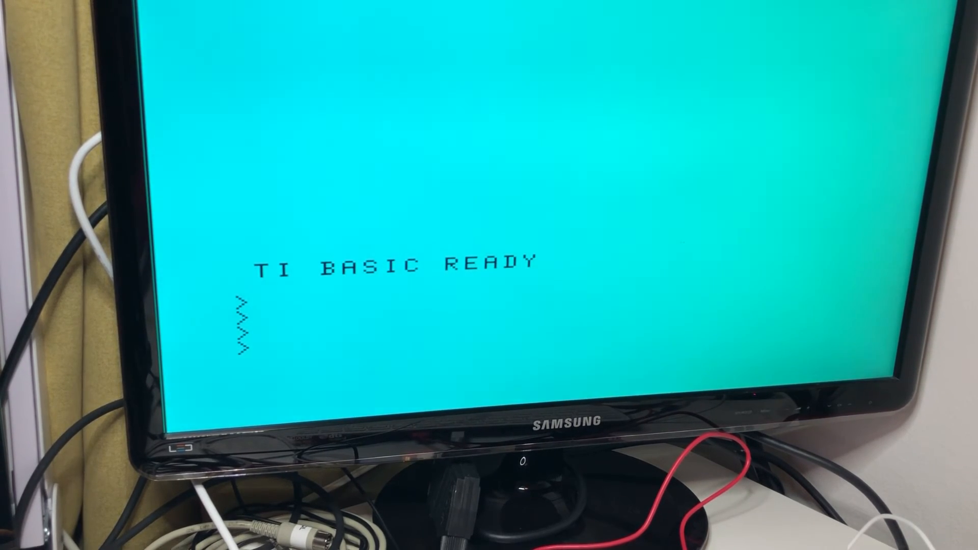
pyautogui.write('CALL')
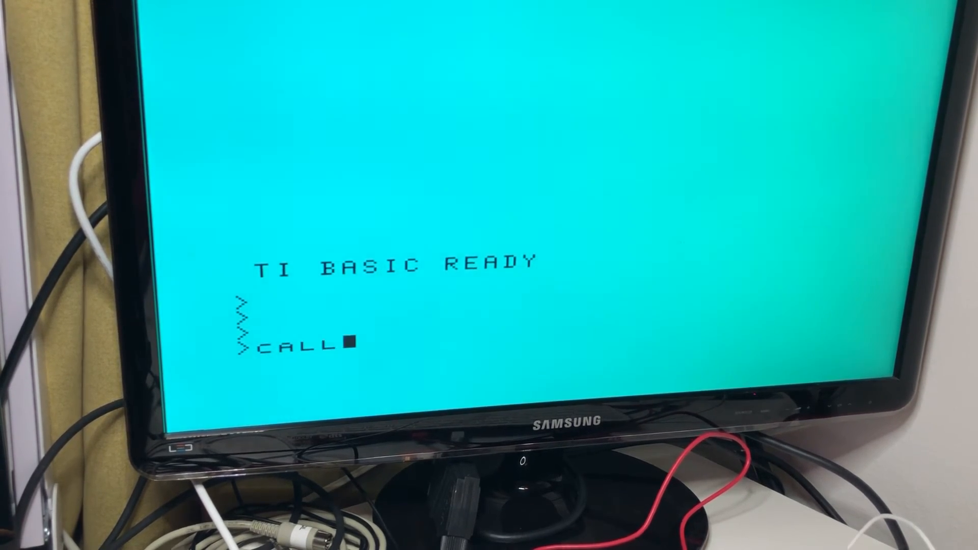